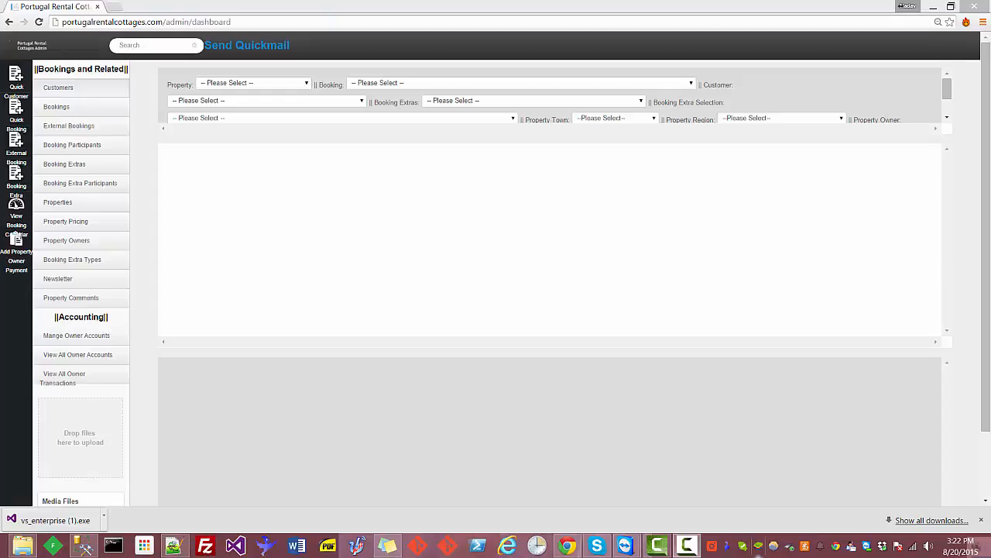
{"action": "mouse_move", "coordinate": [713, 503]}
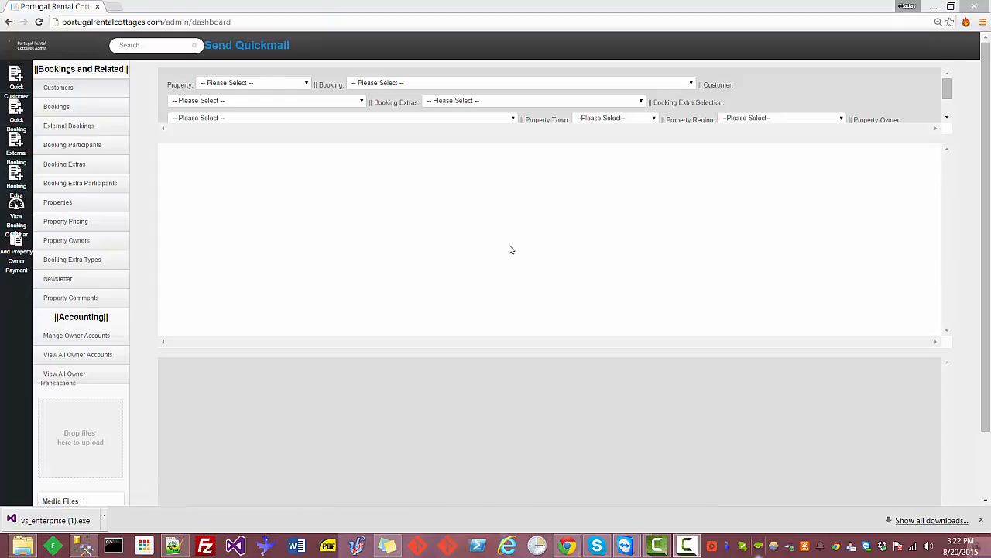
{"action": "mouse_move", "coordinate": [267, 221]}
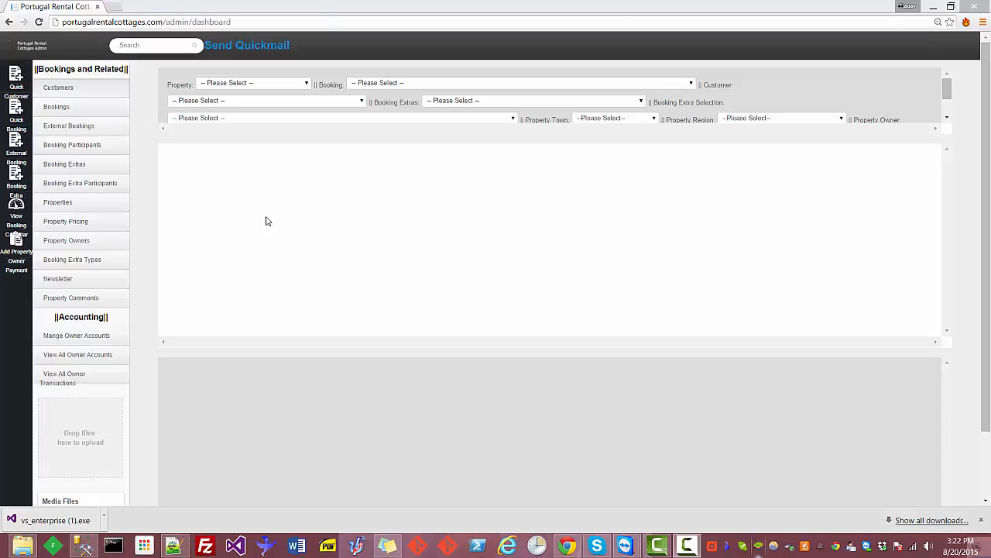
{"action": "mouse_move", "coordinate": [272, 223]}
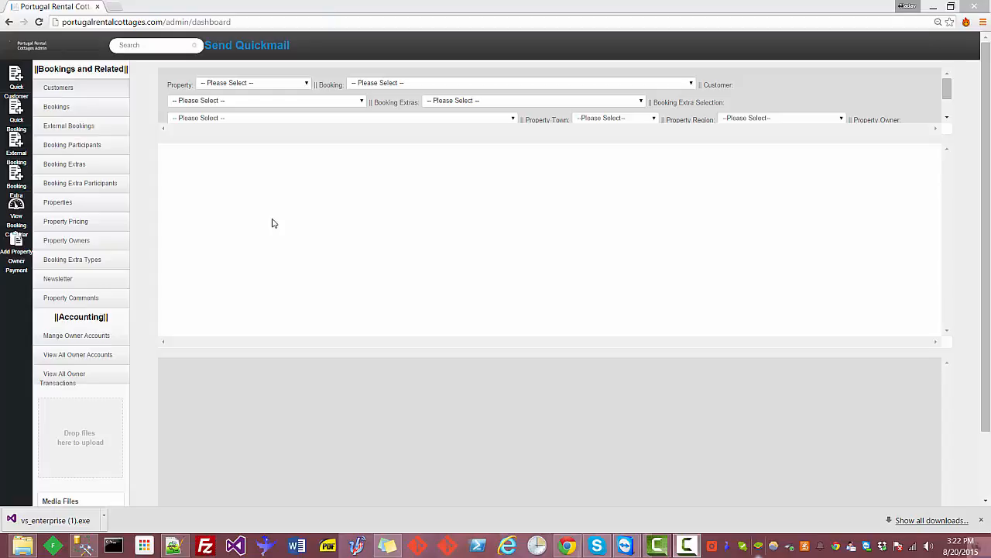
{"action": "mouse_move", "coordinate": [15, 139]}
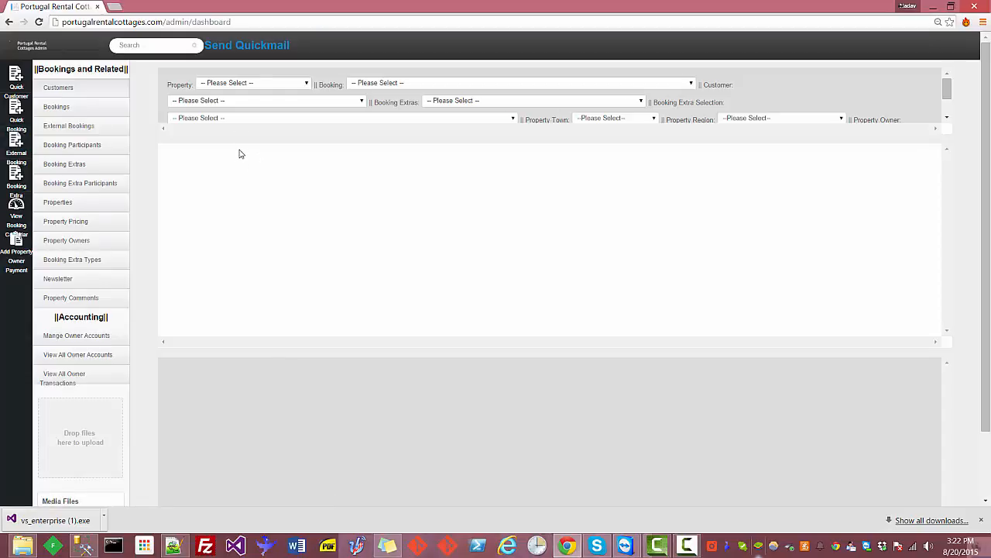
{"action": "mouse_move", "coordinate": [290, 111]}
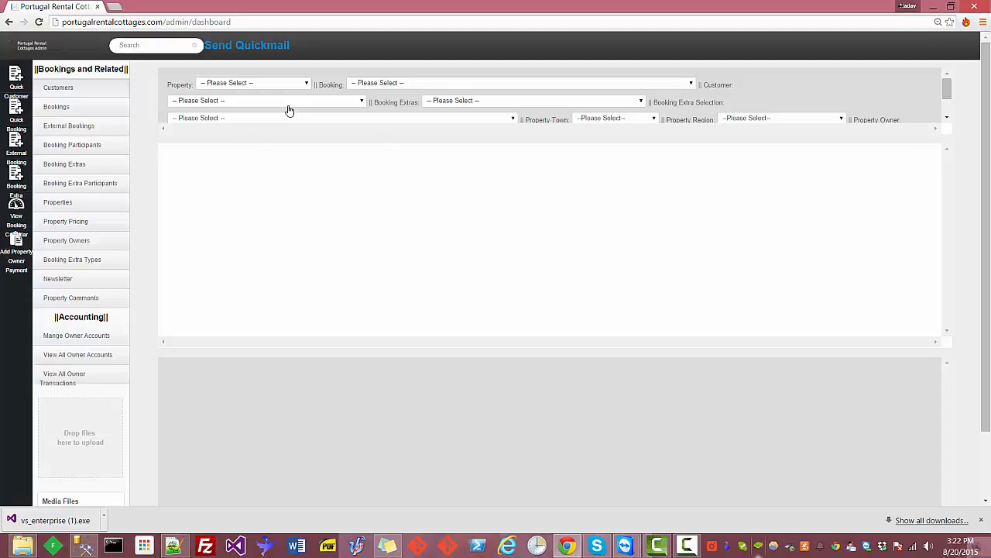
- Start a Quick Customer record and enter the title Mr
{"action": "left_click", "coordinate": [267, 100]}
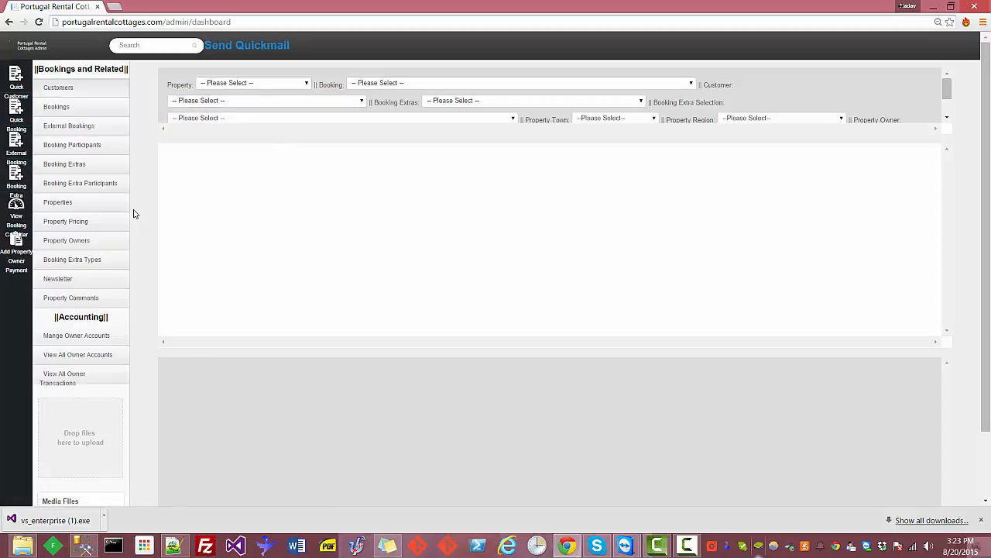
{"action": "mouse_move", "coordinate": [131, 211]}
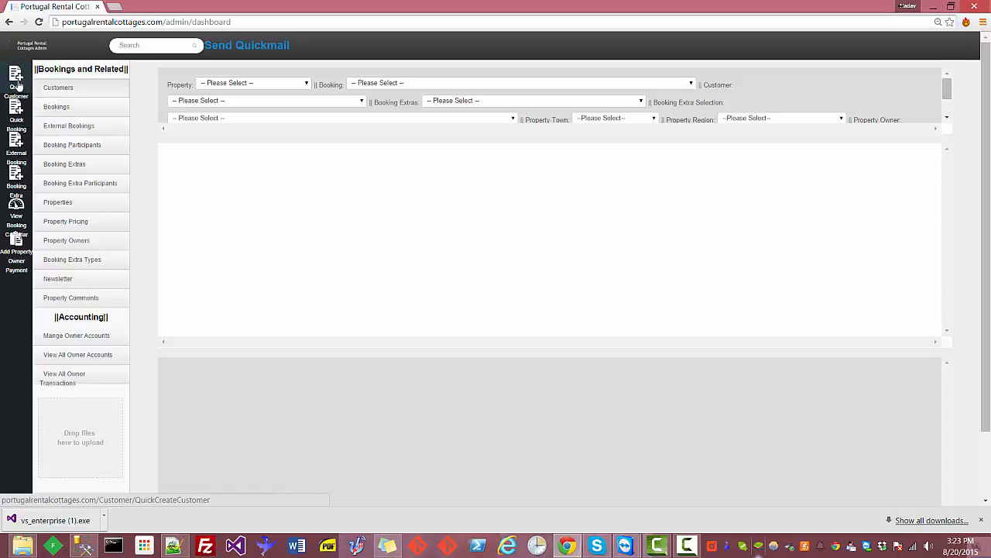
{"action": "left_click", "coordinate": [17, 84]}
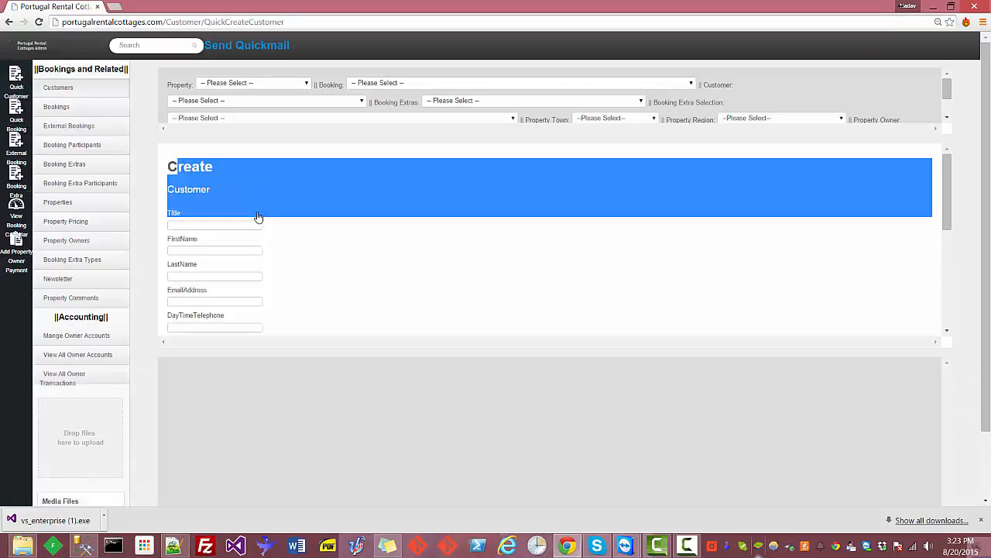
{"action": "type", "text": "m"}
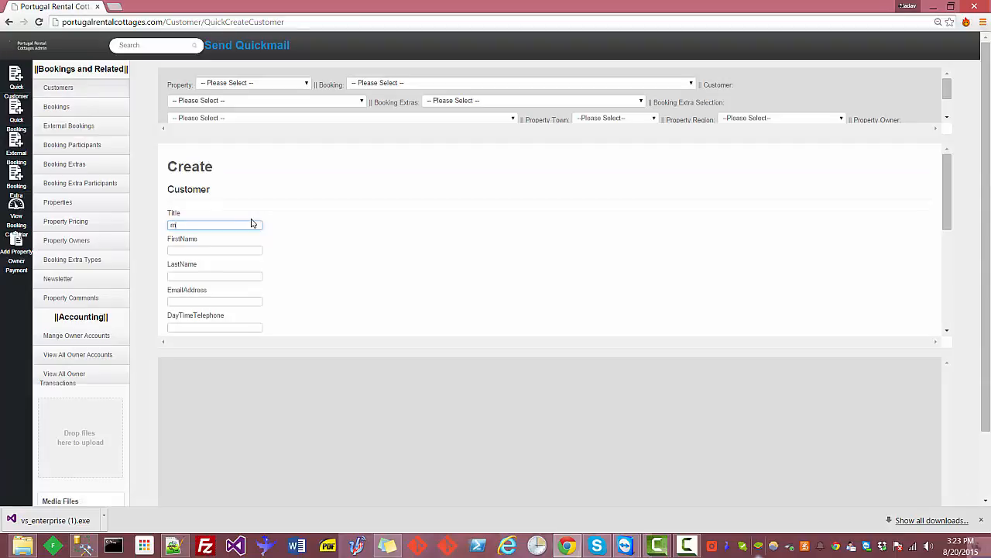
{"action": "type", "text": "R"}
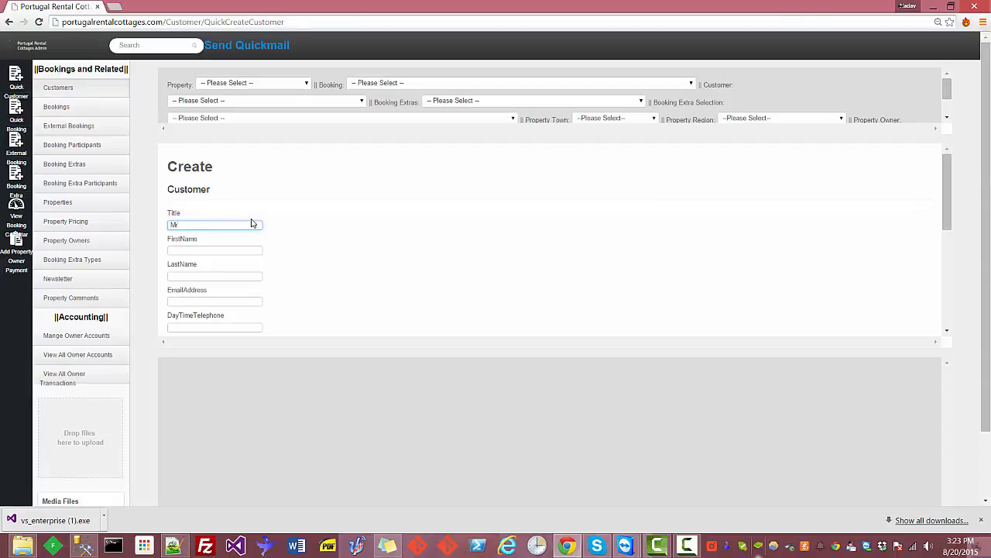
- Enter first name Test Video, last name Customer, and begin the email address
{"action": "left_click", "coordinate": [214, 250]}
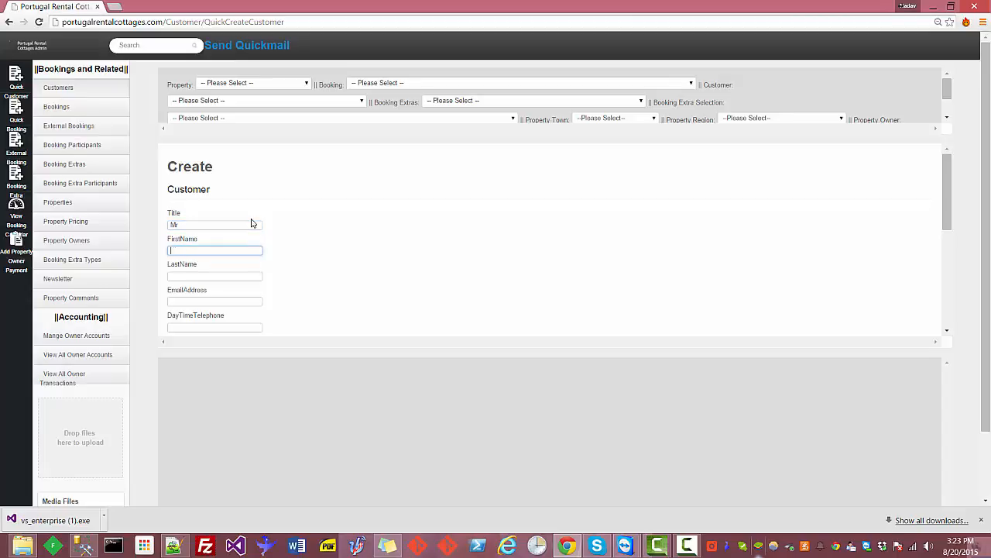
{"action": "type", "text": "Test V"}
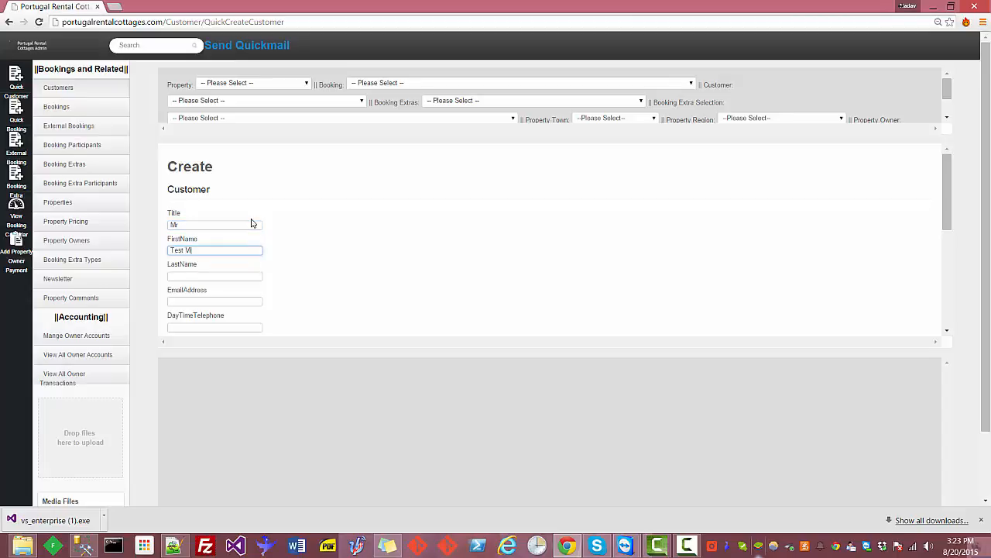
{"action": "type", "text": "Customer"}
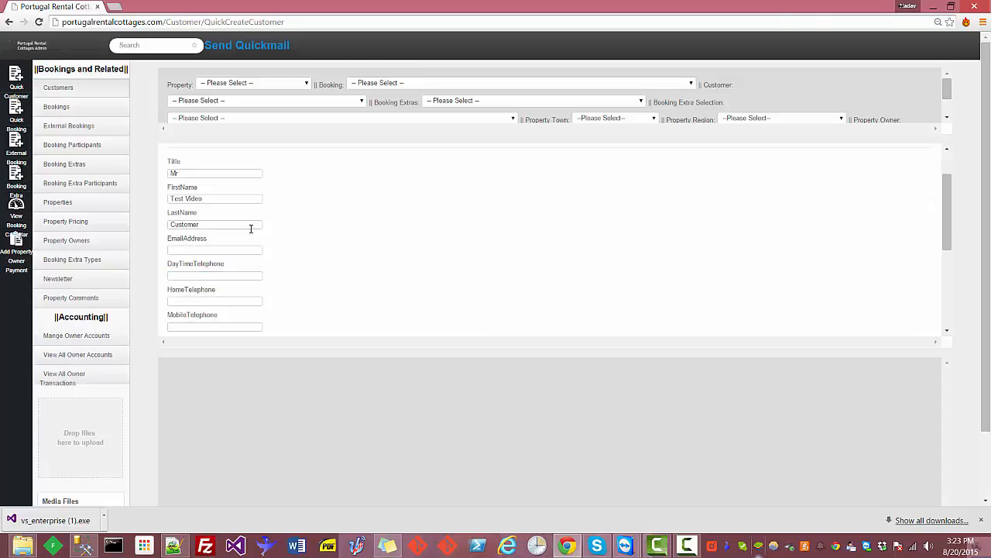
{"action": "left_click", "coordinate": [215, 250]}
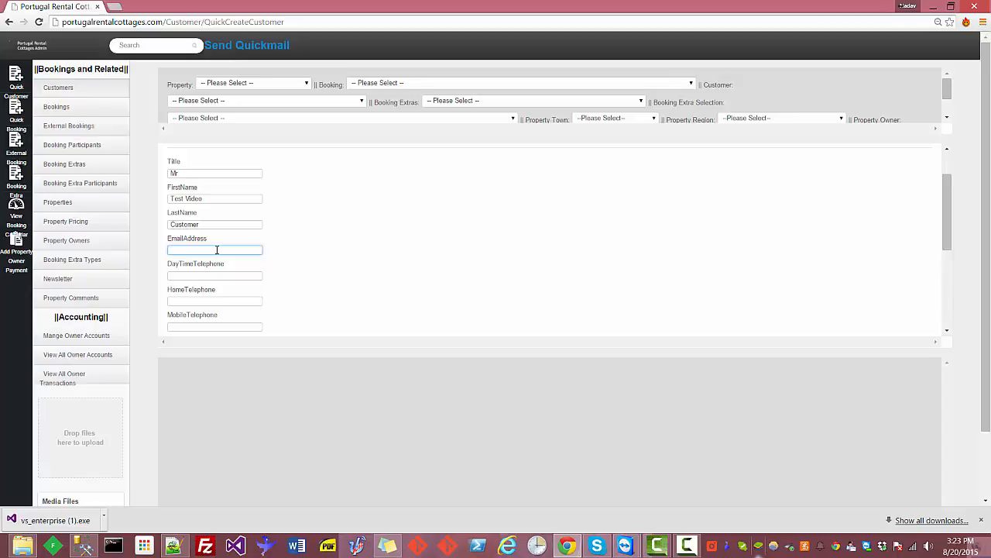
{"action": "type", "text": "em"}
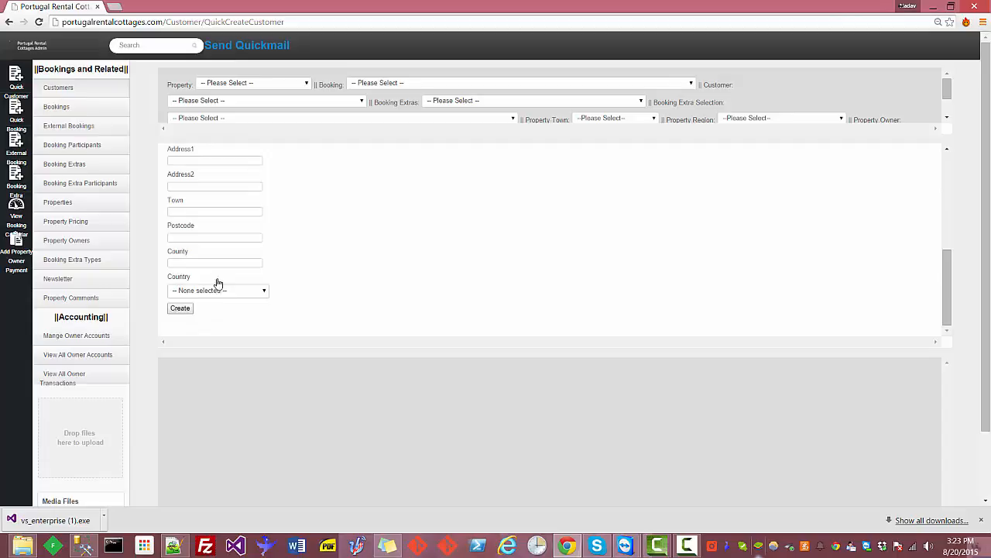
{"action": "scroll", "scroll_direction": "up", "scroll_amount": 3}
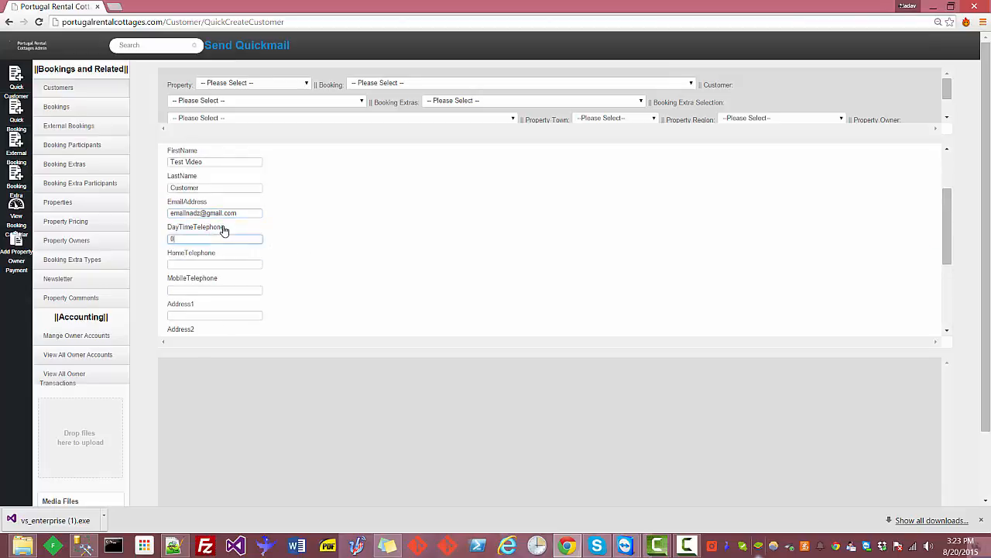
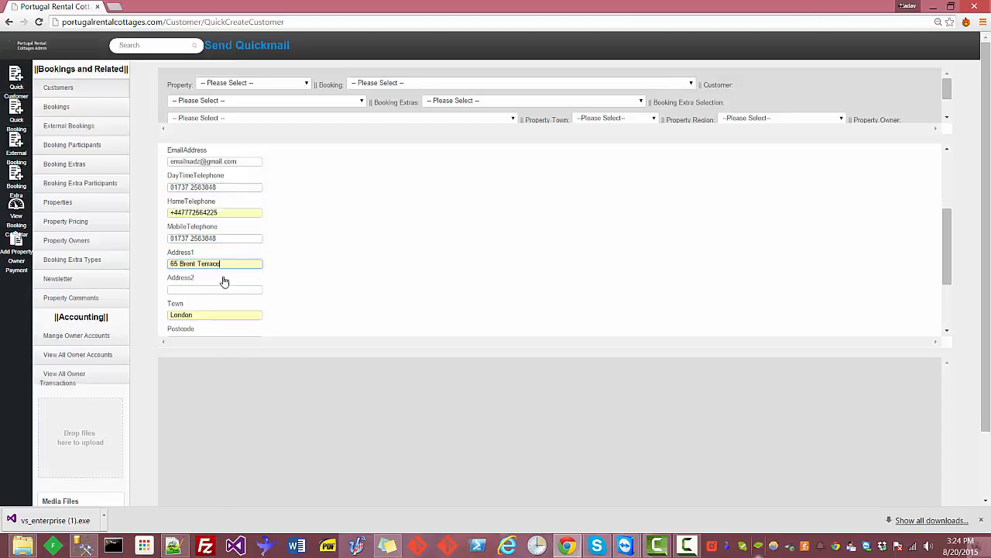
{"action": "scroll", "scroll_direction": "down", "scroll_amount": 3}
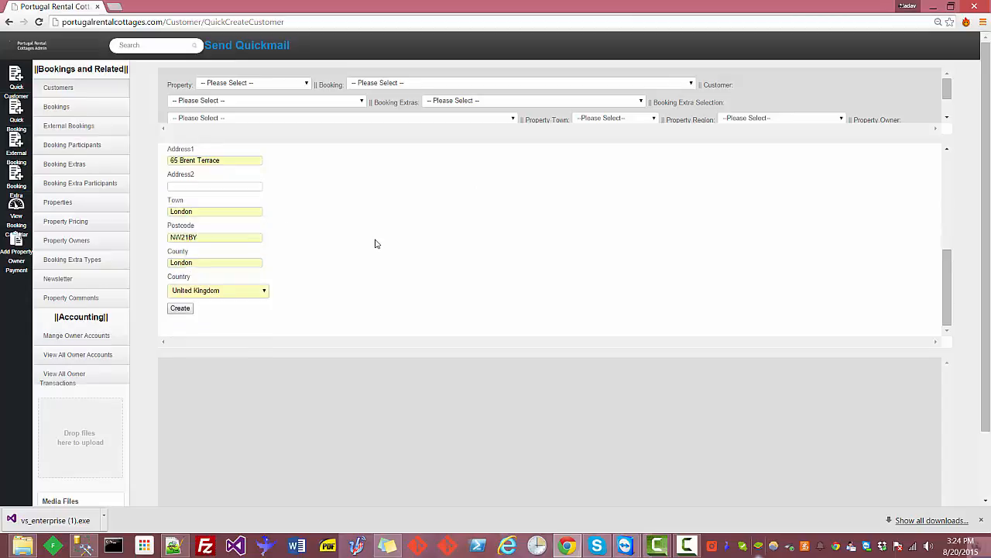
{"action": "left_click", "coordinate": [217, 290]}
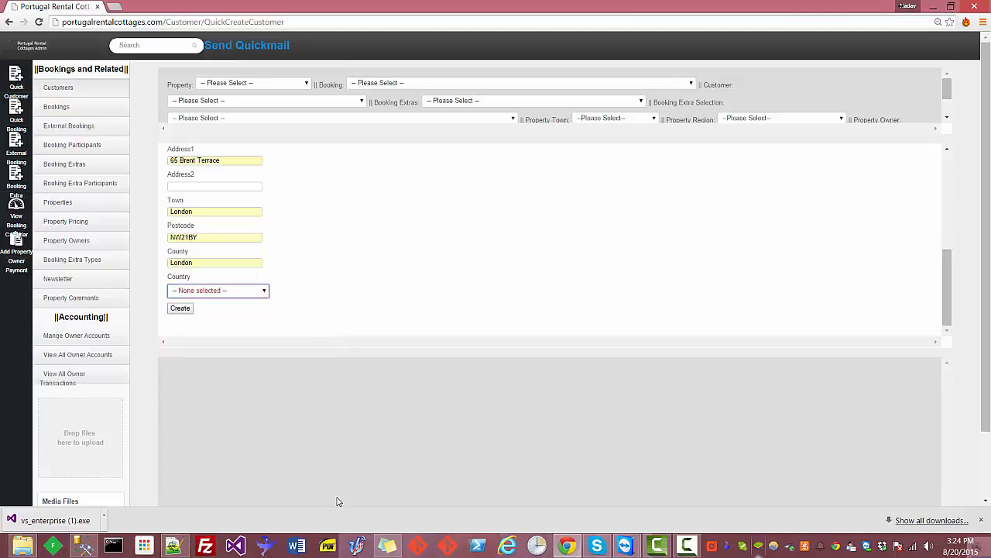
- After the validation warning, choose United Kingdom as country and create the customer record
{"action": "left_click", "coordinate": [180, 307]}
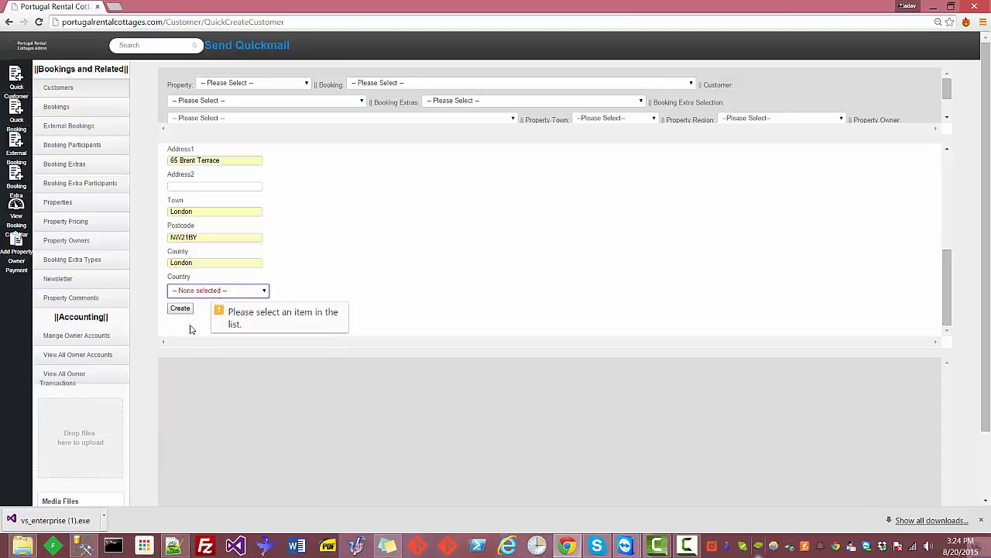
{"action": "mouse_move", "coordinate": [282, 297]}
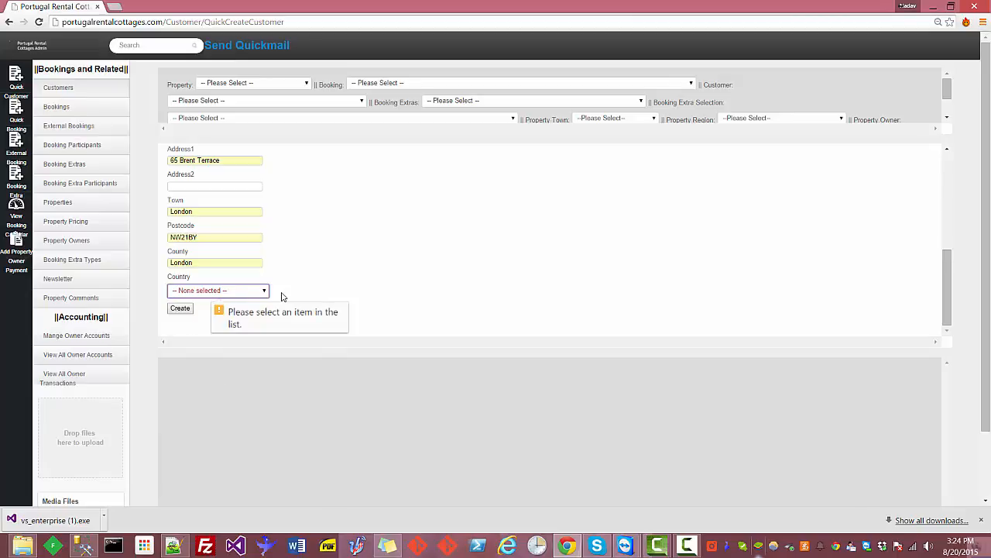
{"action": "left_click", "coordinate": [217, 290]}
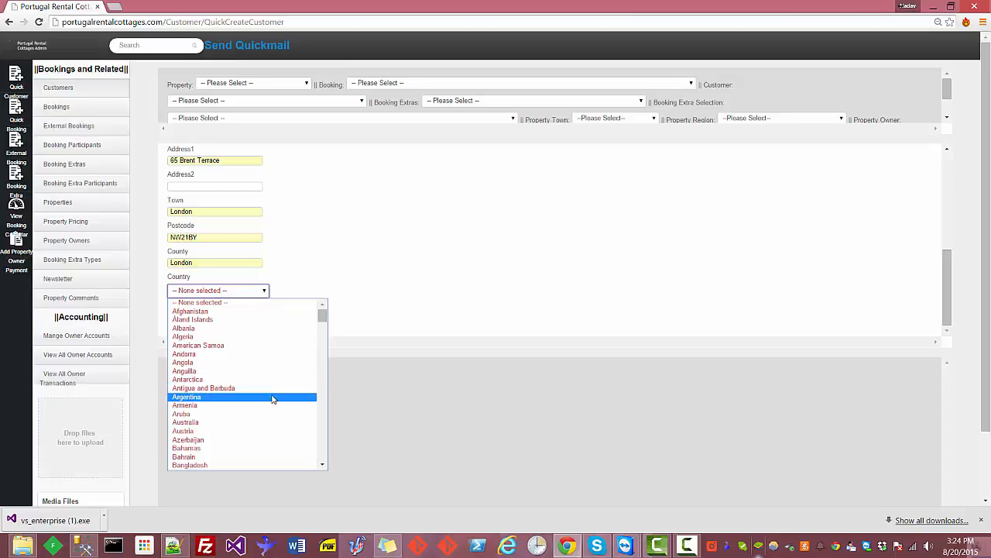
{"action": "mouse_move", "coordinate": [301, 371]}
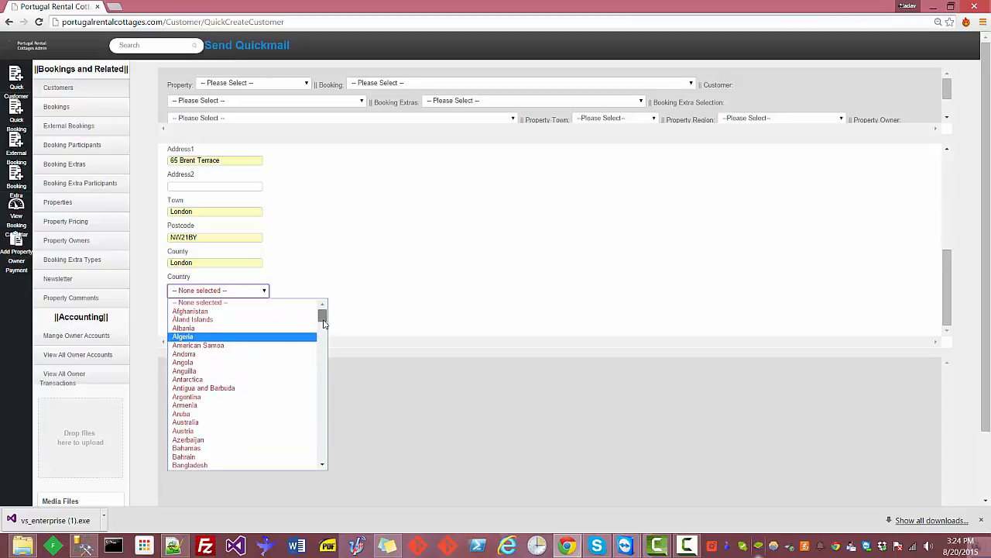
{"action": "scroll", "scroll_direction": "down", "scroll_amount": 3}
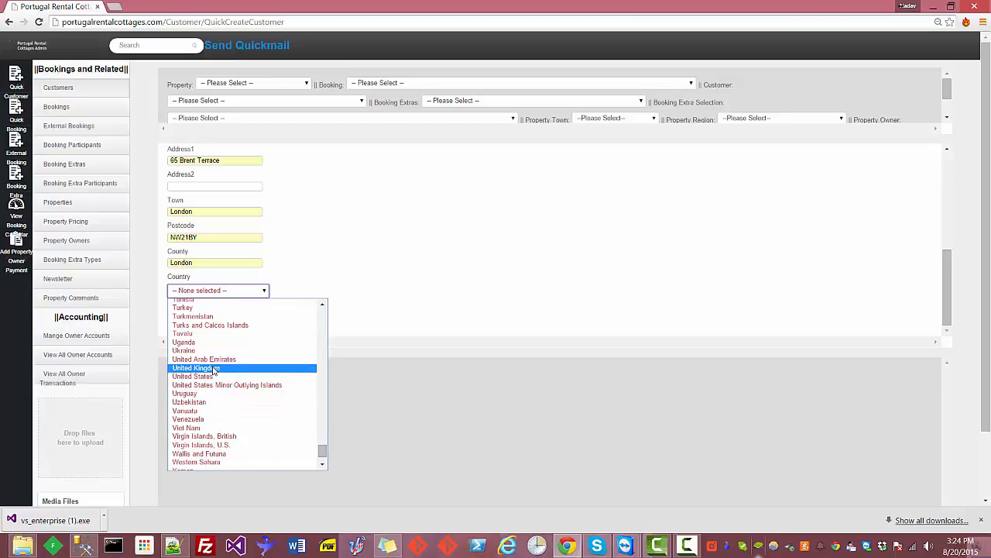
{"action": "left_click", "coordinate": [196, 367]}
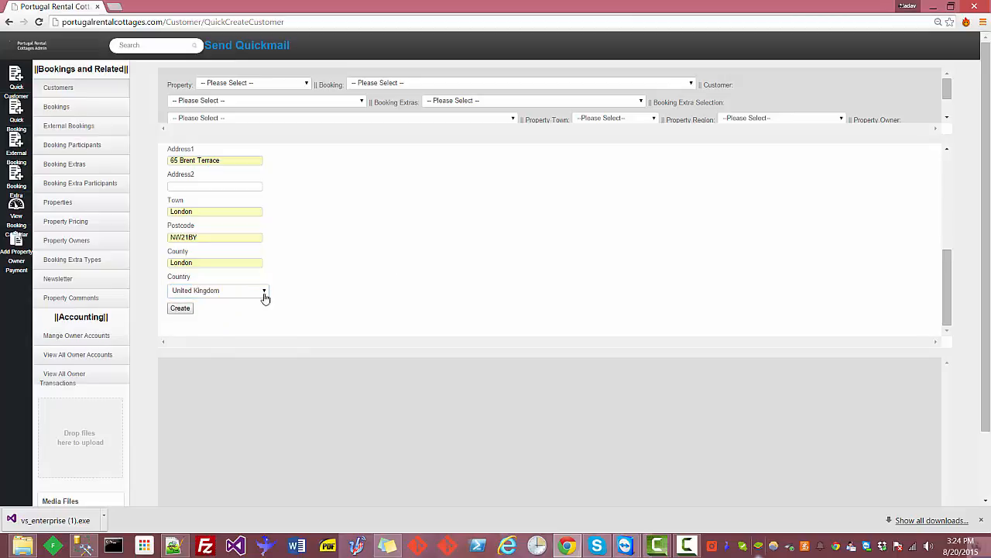
{"action": "mouse_move", "coordinate": [279, 279]}
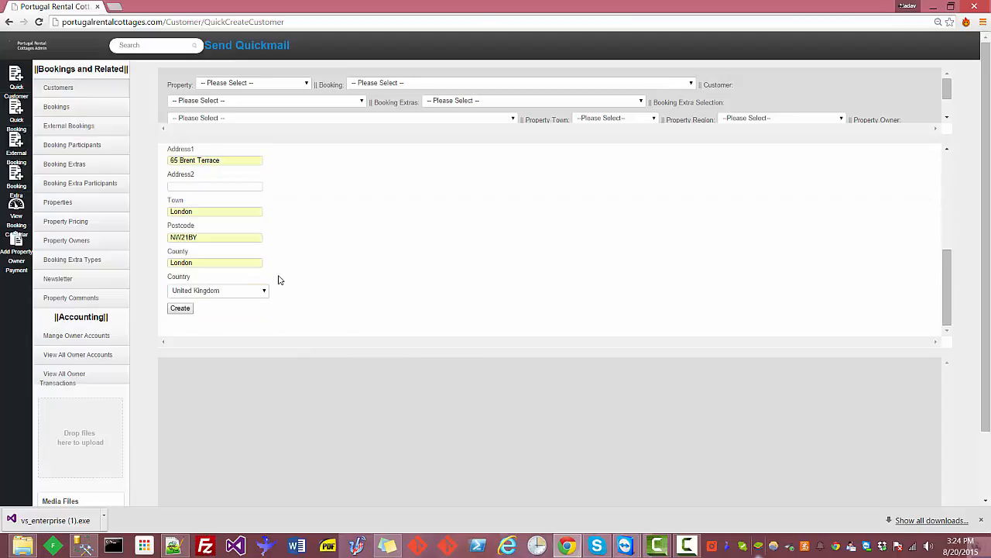
{"action": "left_click", "coordinate": [180, 308]}
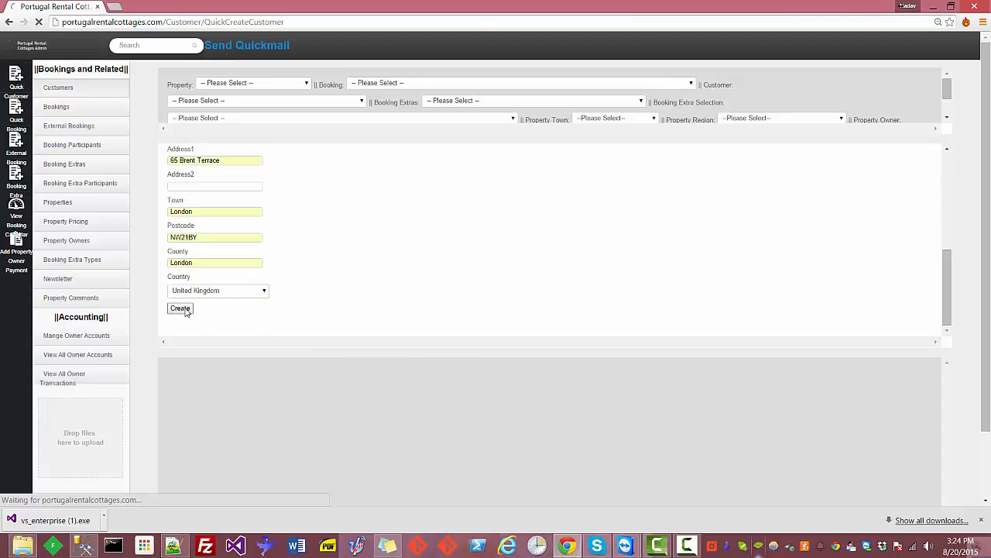
- Select 'Mr Test Video Customer - United Kingdom' in the top customer dropdown
{"action": "left_click", "coordinate": [180, 308]}
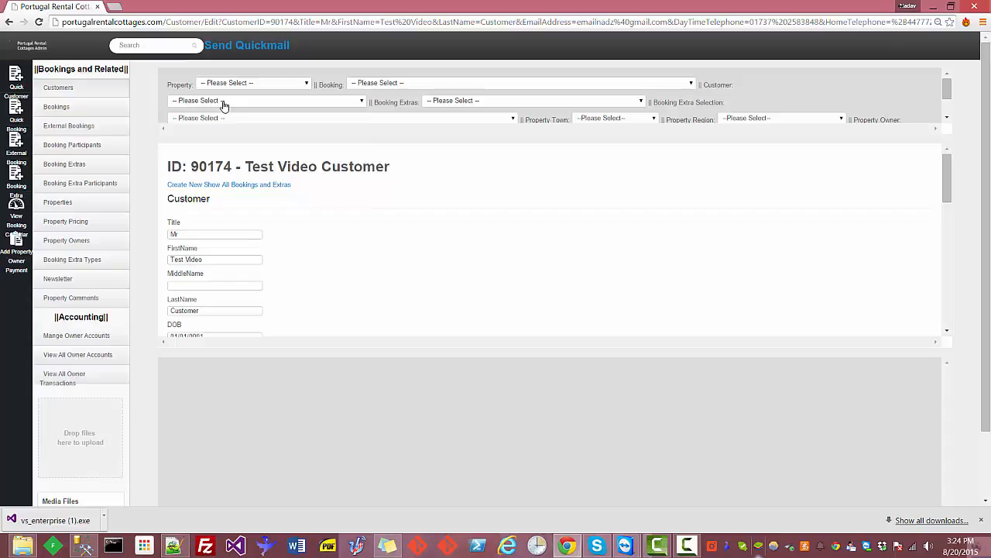
{"action": "left_click", "coordinate": [267, 100]}
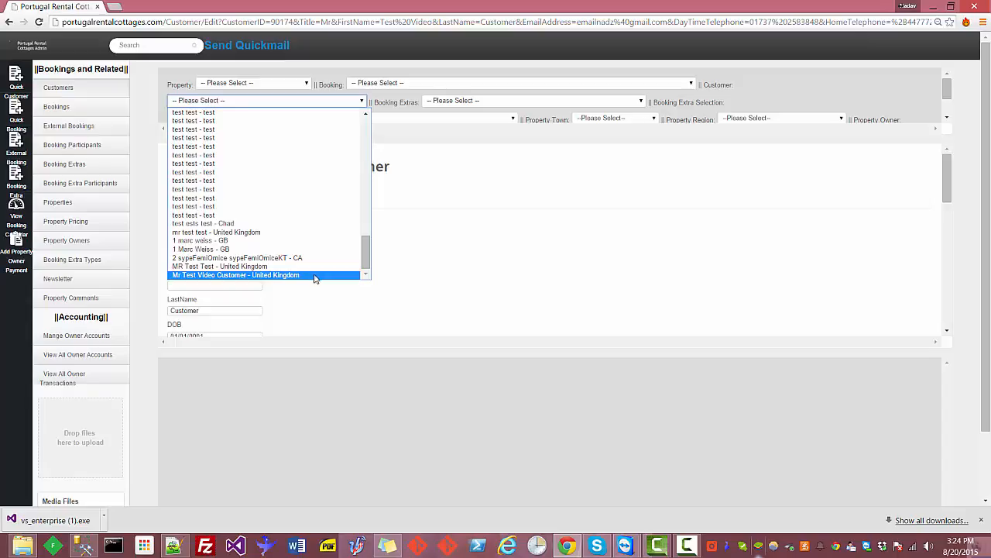
{"action": "mouse_move", "coordinate": [329, 278]}
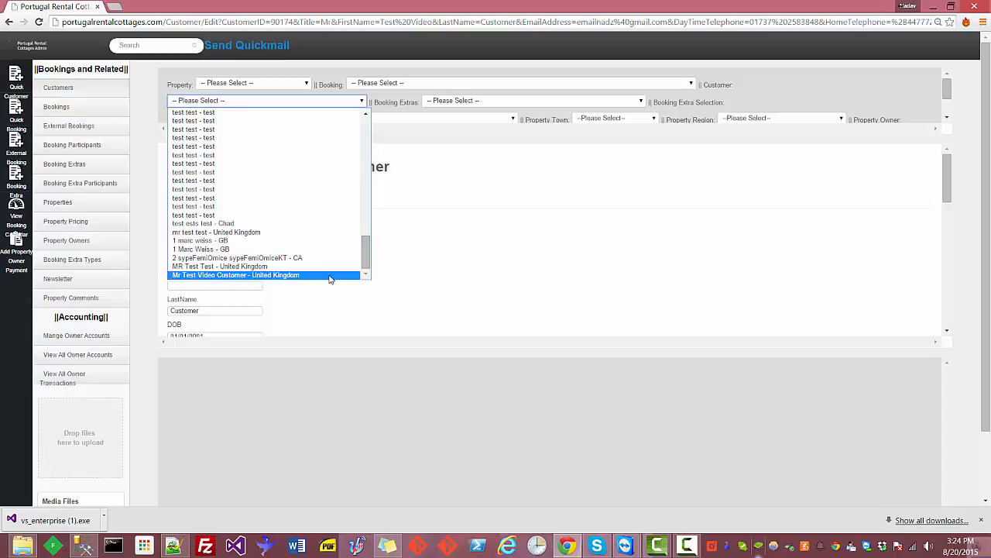
{"action": "left_click", "coordinate": [234, 275]}
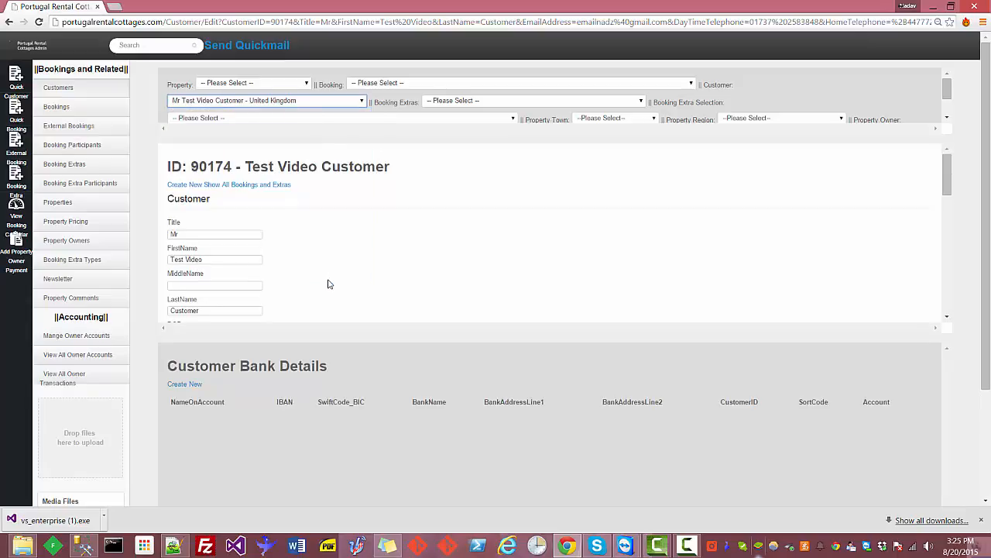